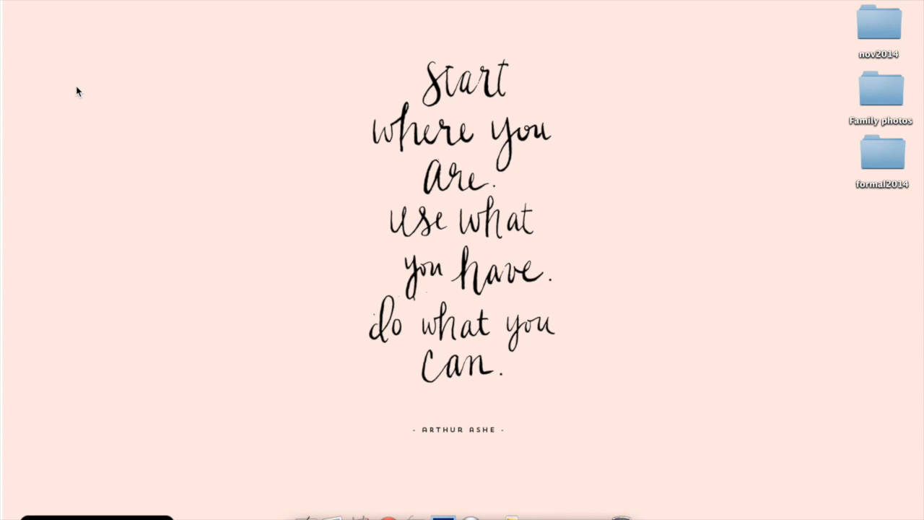
mouse_move(450, 494)
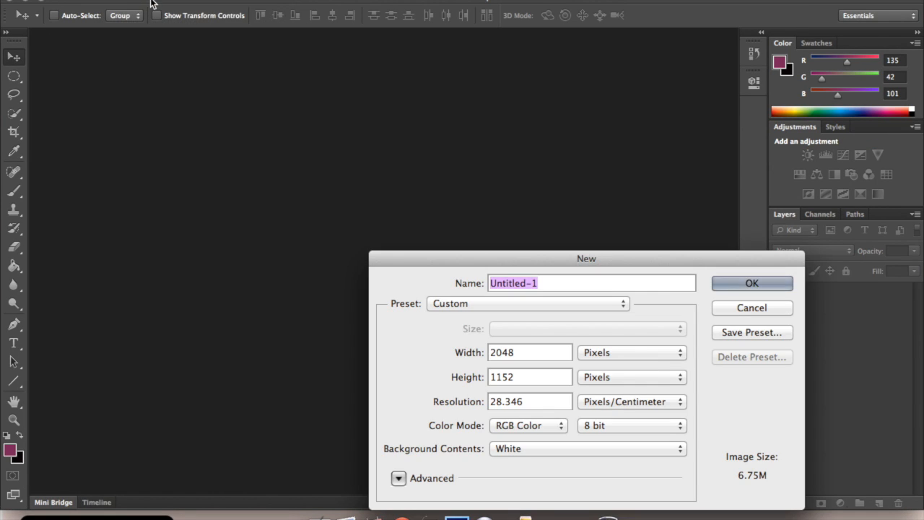
Name the new 2048×1152 white document 'goldfoil' and confirm it
type("goldfoi")
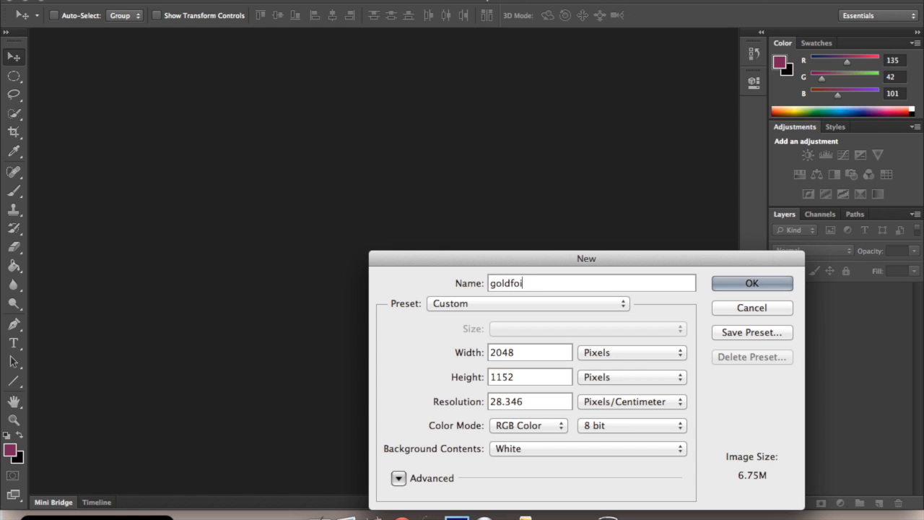
left_click(751, 281)
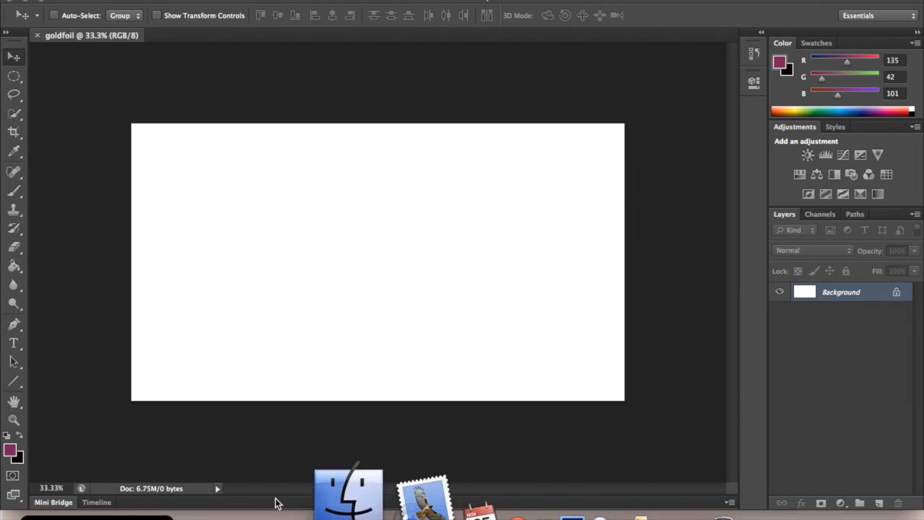
Add black Cheddar Jack 'Hello' text at 500 pt and move it toward the canvas centre
left_click(13, 342)
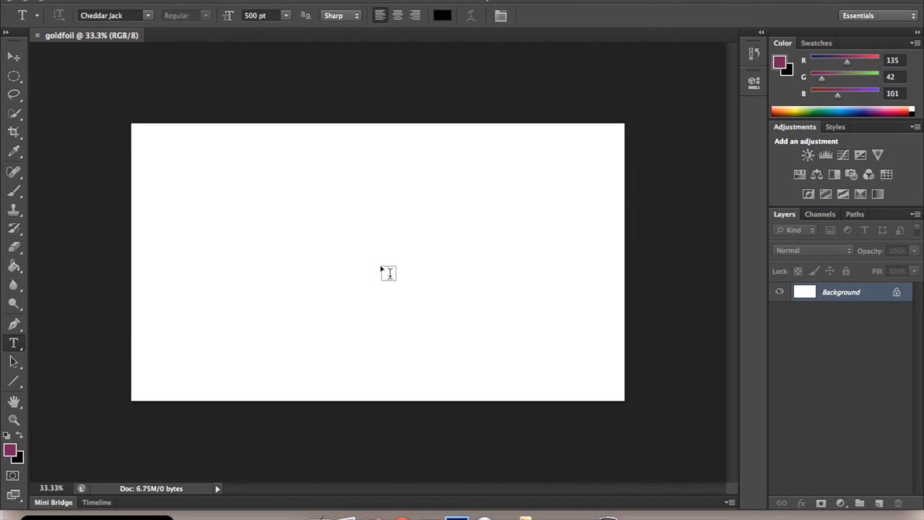
type("Hello")
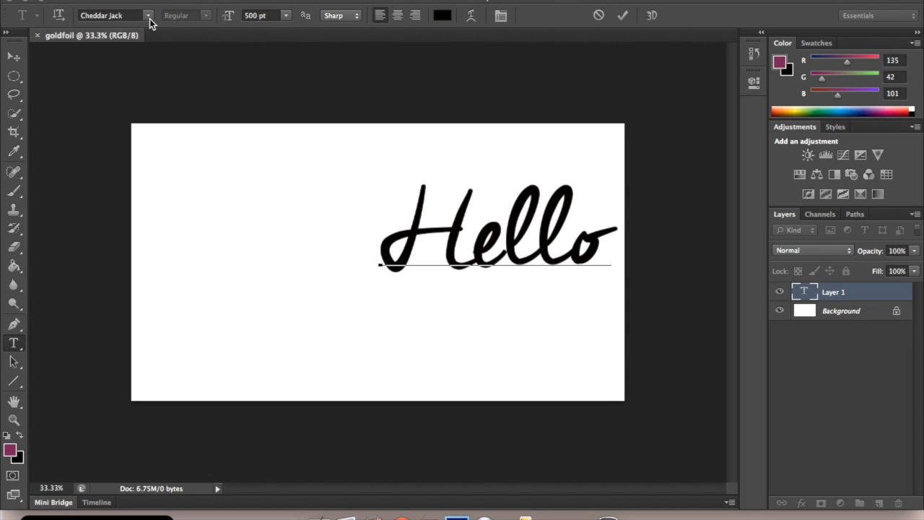
left_click(610, 231)
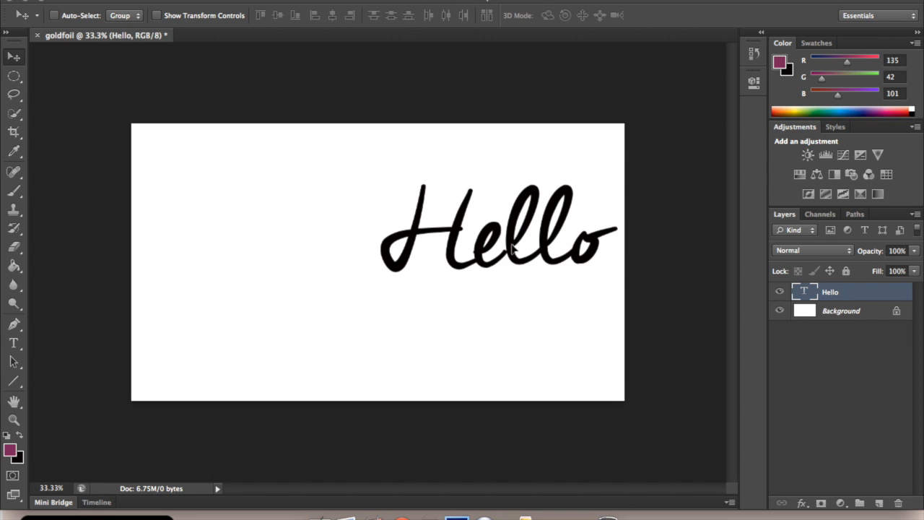
left_click_drag(494, 231, 382, 248)
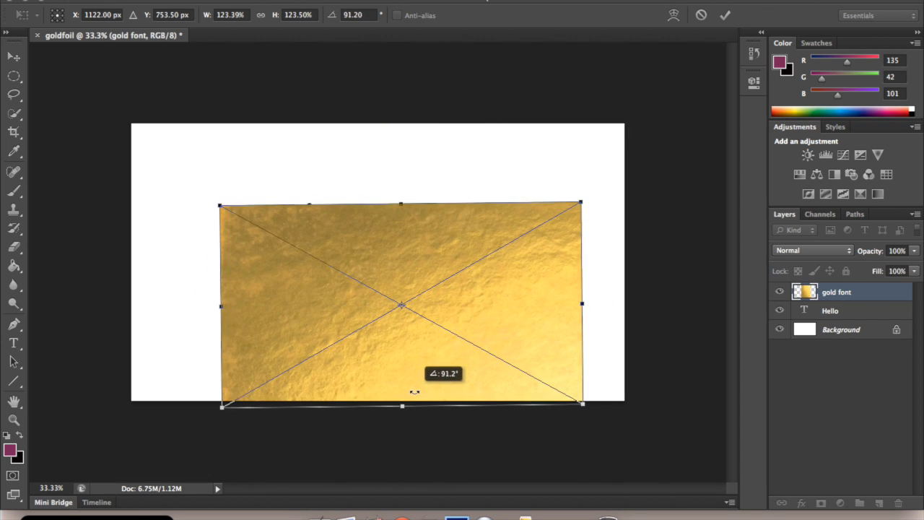
Rotate the gold foil texture about 90° and scale it to cover the canvas above Hello
left_click_drag(402, 305, 393, 283)
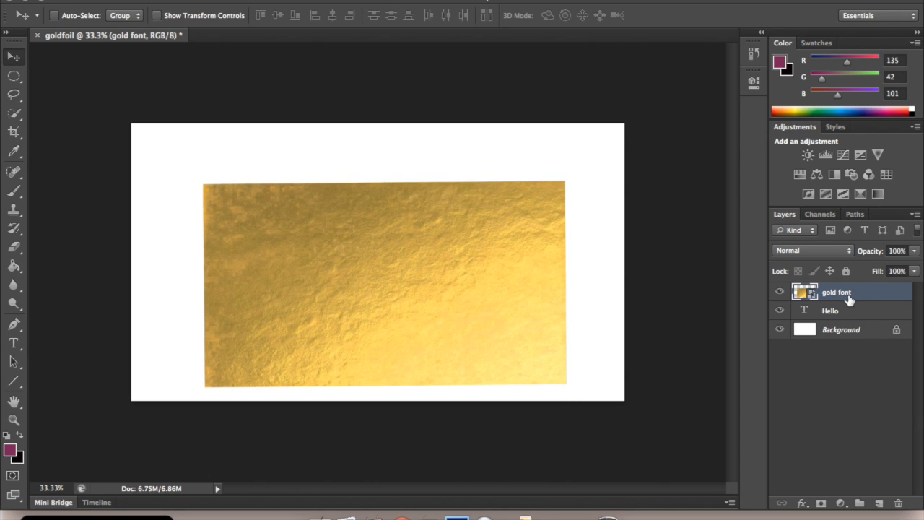
mouse_move(852, 295)
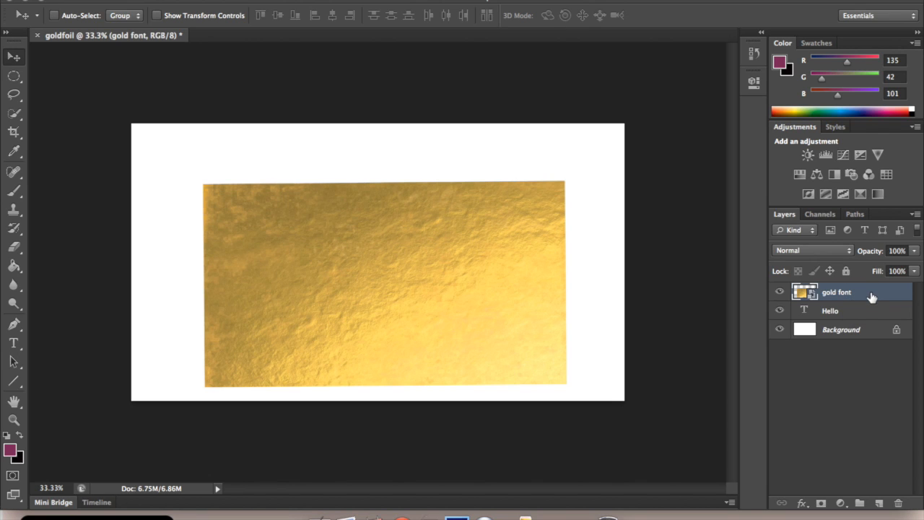
mouse_move(869, 298)
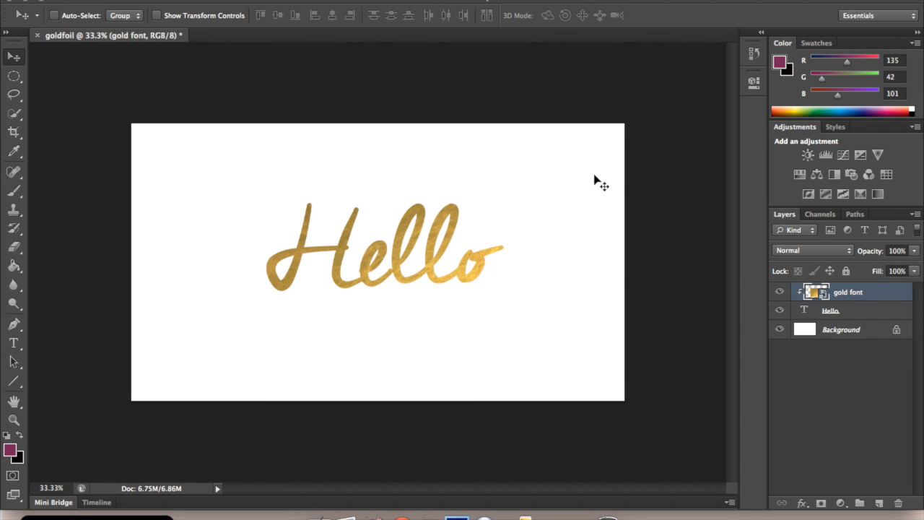
mouse_move(104, 194)
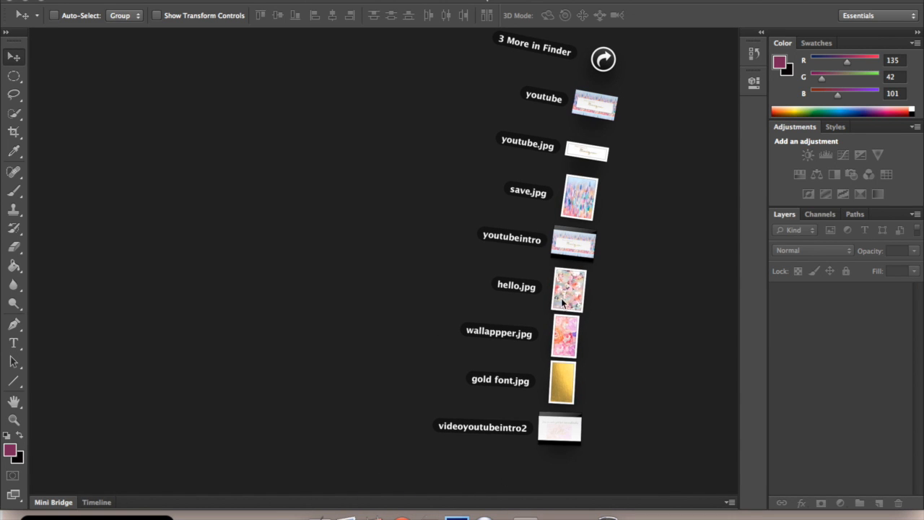
Open wallpapper.jpg from Downloads as its own Photoshop document
double_click(563, 335)
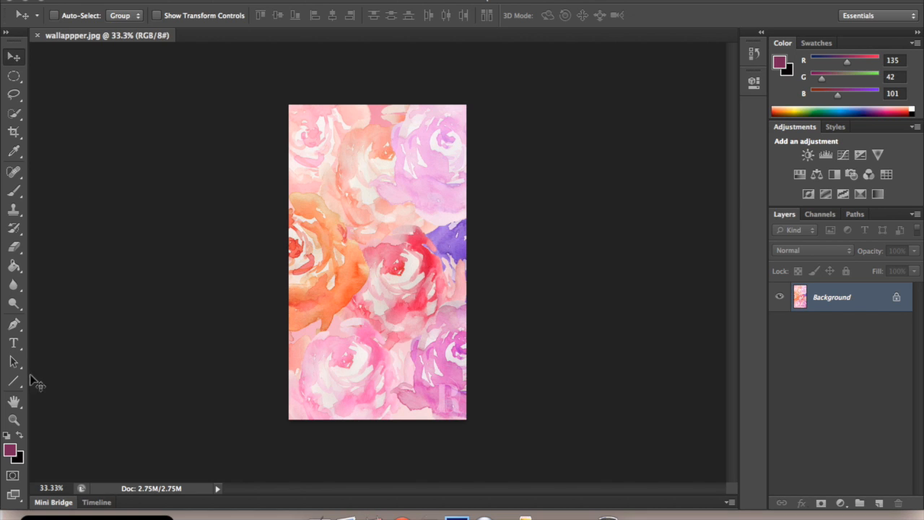
Add 'Hello' script text near the top of the roses image at 250 pt
left_click(14, 343)
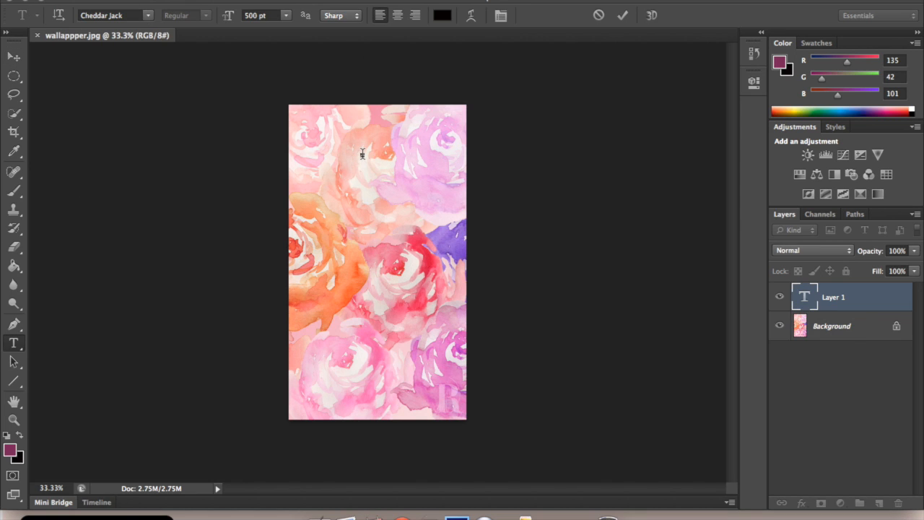
type("H")
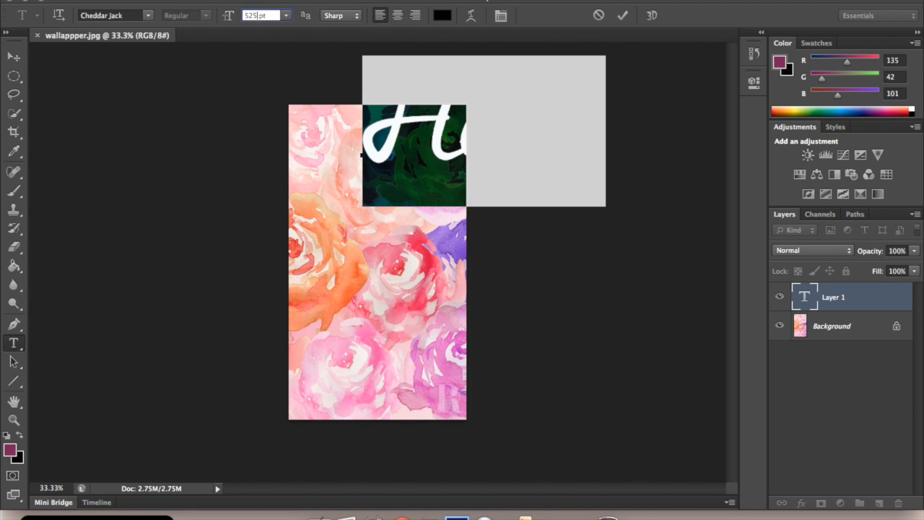
type("250")
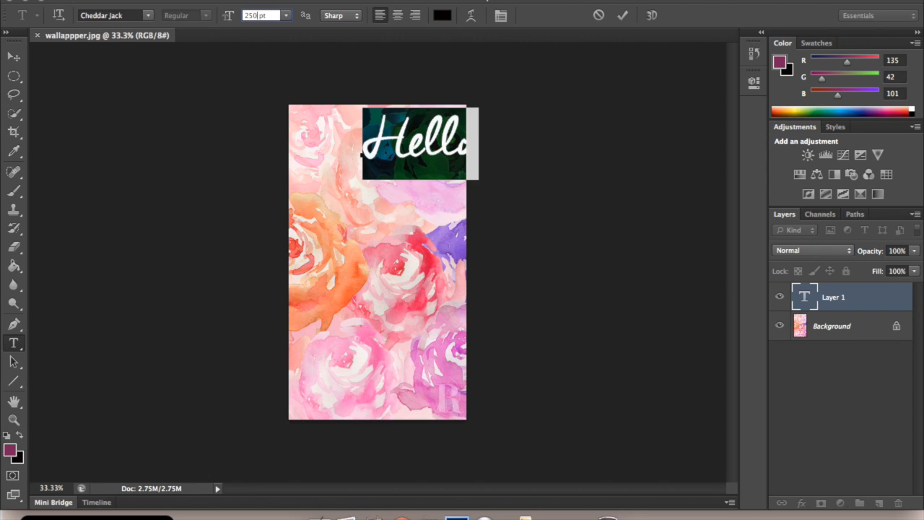
left_click(12, 56)
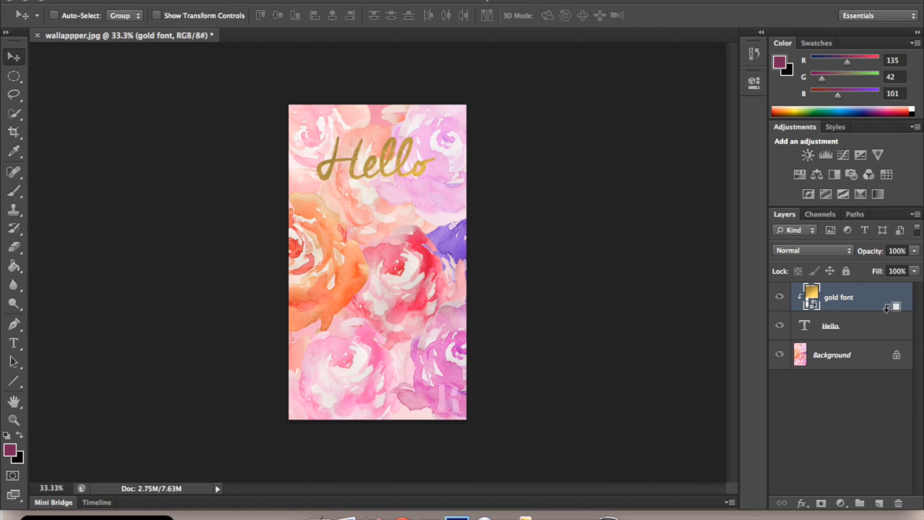
mouse_move(740, 390)
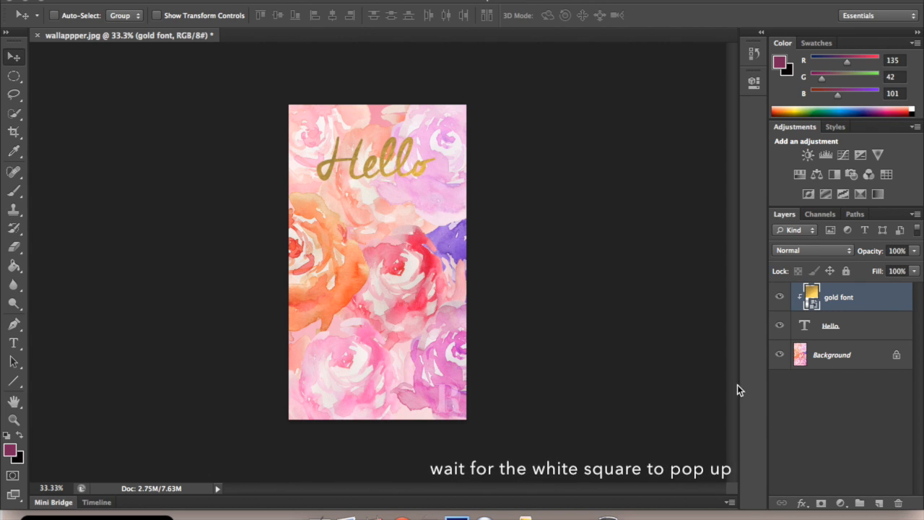
mouse_move(99, 73)
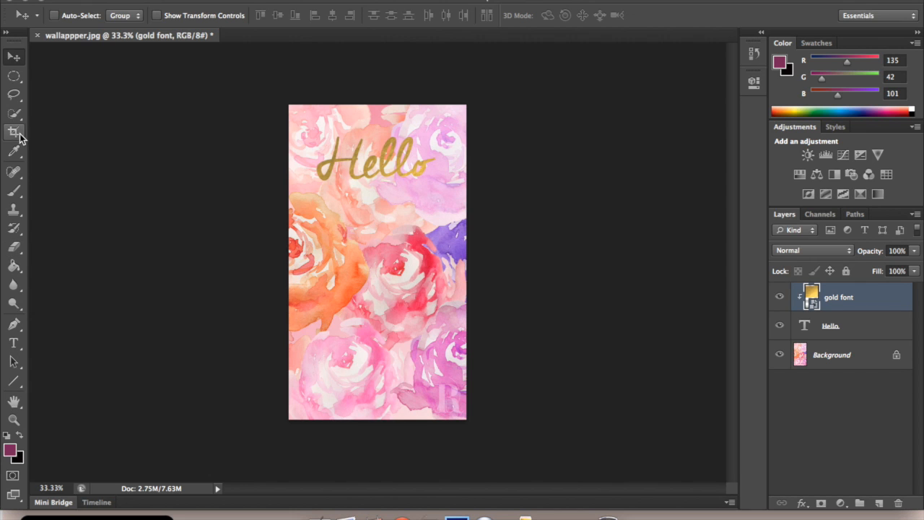
Crop the roses image to a landscape box framing the gold Hello lettering
left_click(15, 132)
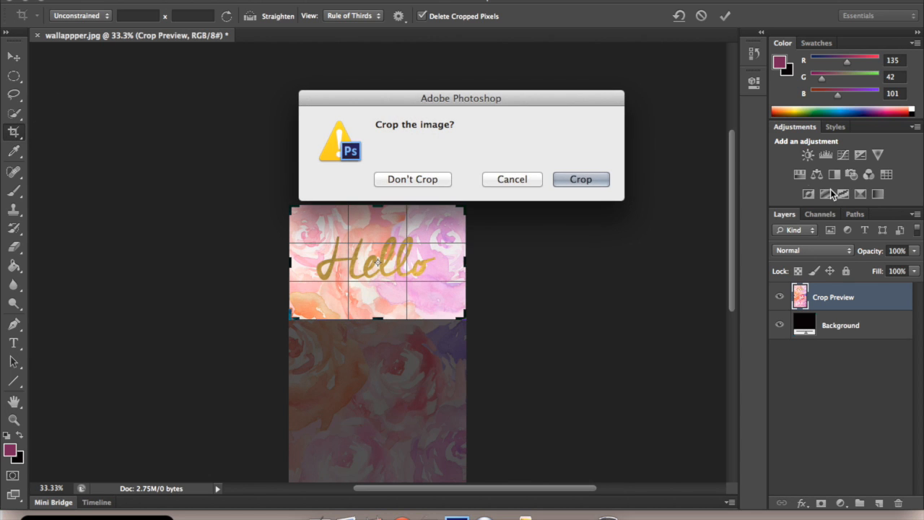
left_click(581, 179)
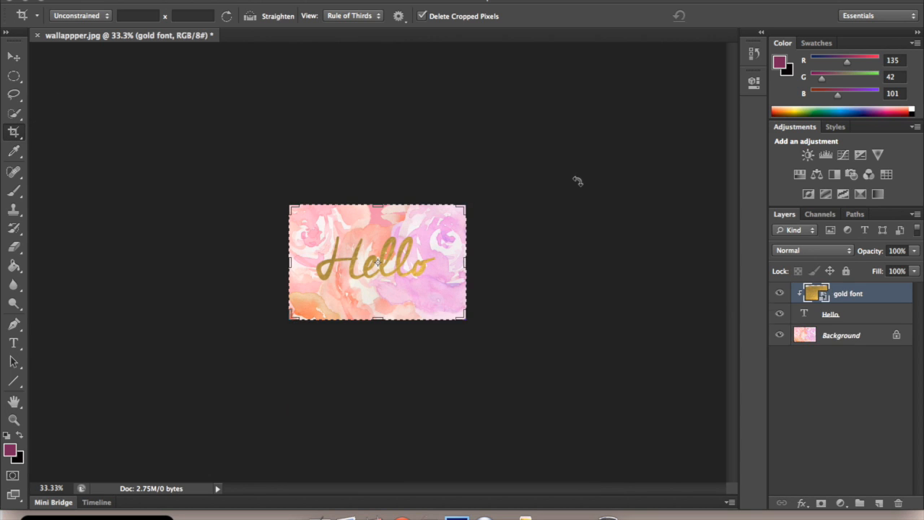